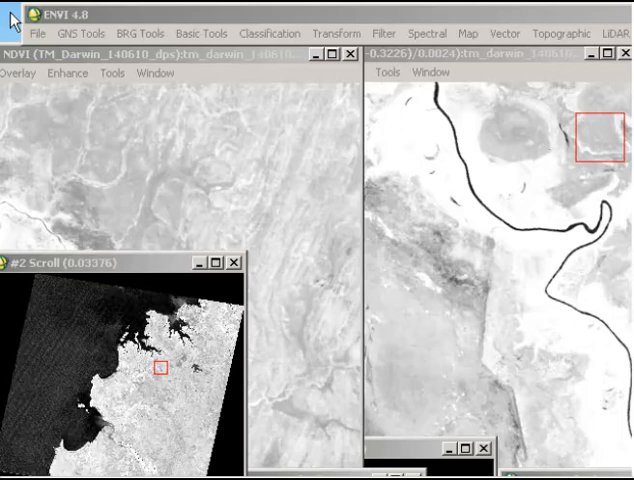
mouse_move(138, 128)
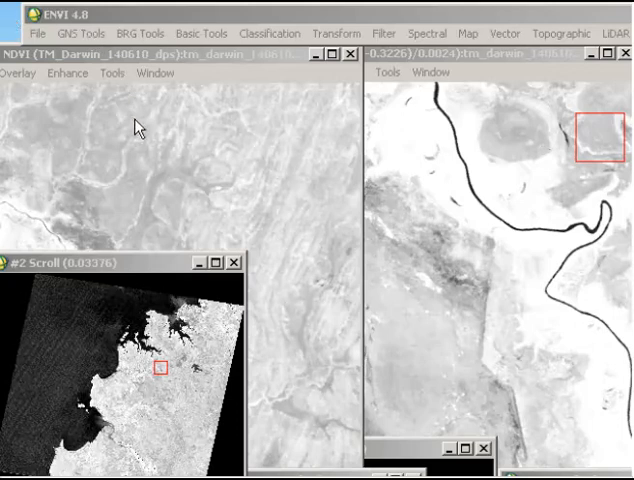
Open the Cursor Location/Value readout on the NDVI display, showing a value of about 0.686
click(96, 73)
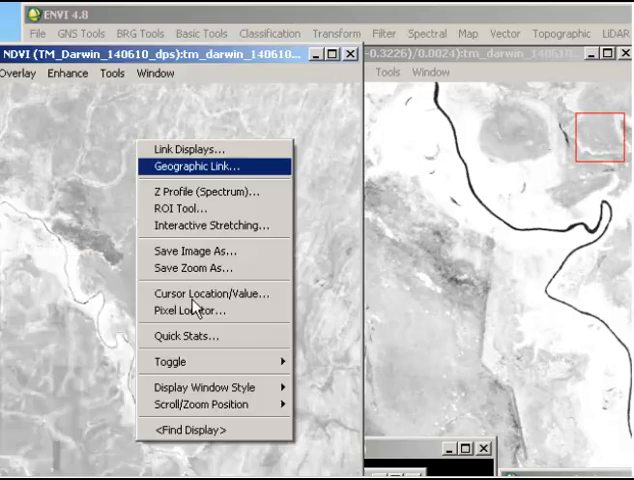
click(211, 293)
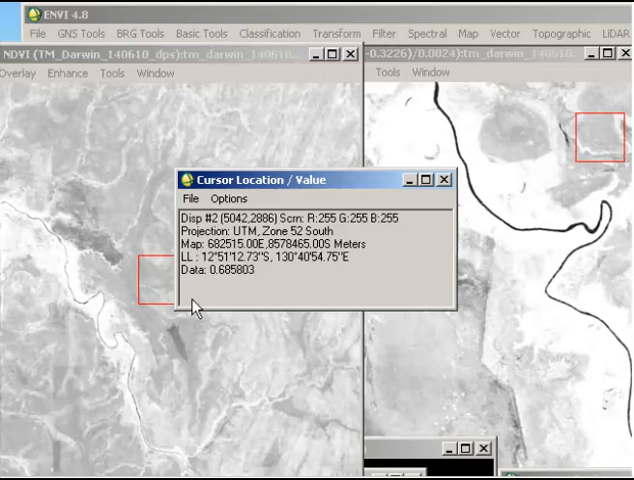
mouse_move(371, 275)
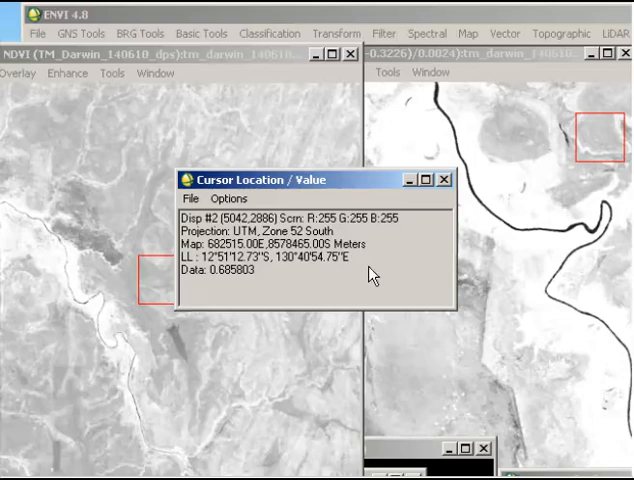
Bring up Band Math display #1 so the readout shows density 99.18 and NDVI 0.561
click(373, 72)
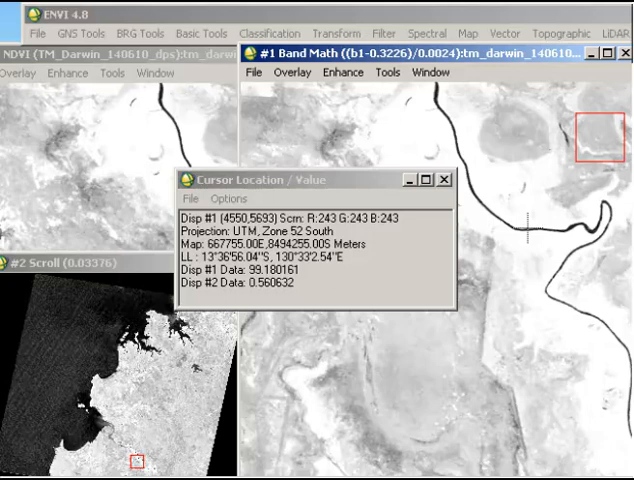
mouse_move(530, 247)
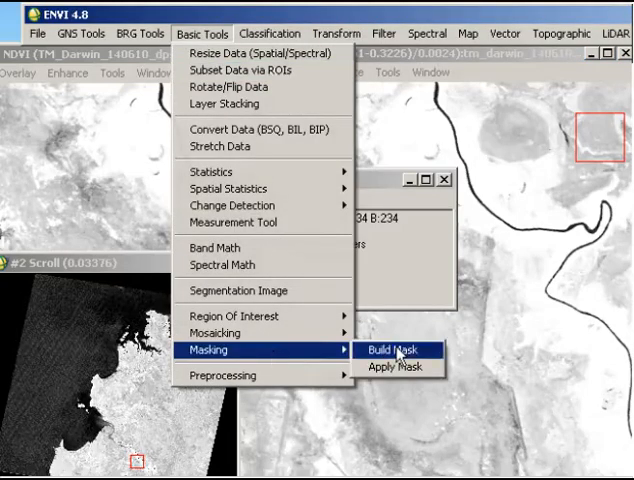
Cancel the pending mask display choice and close the NDVI image display
click(397, 350)
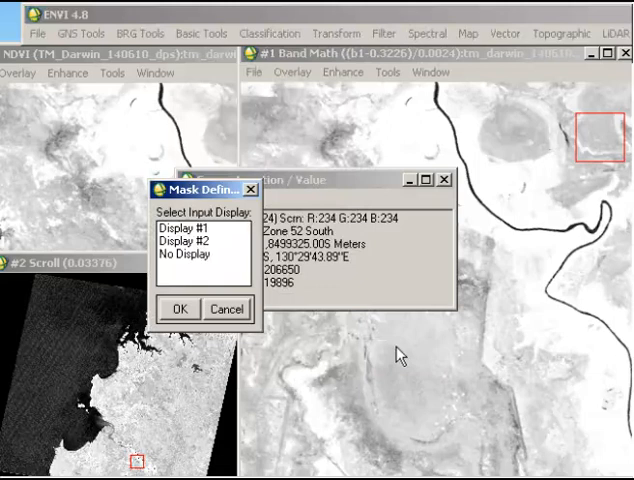
mouse_move(230, 143)
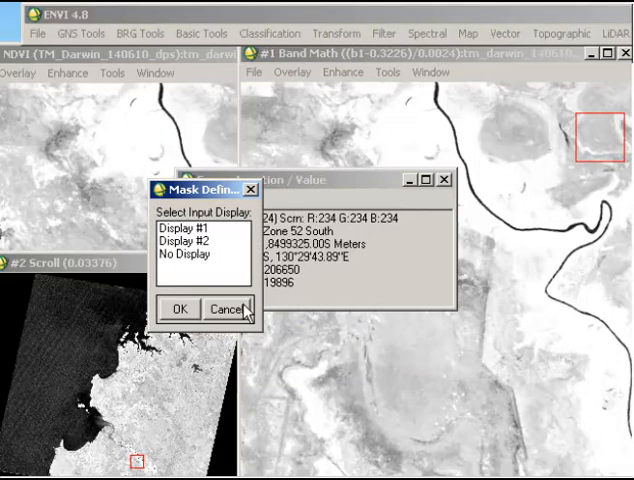
click(218, 309)
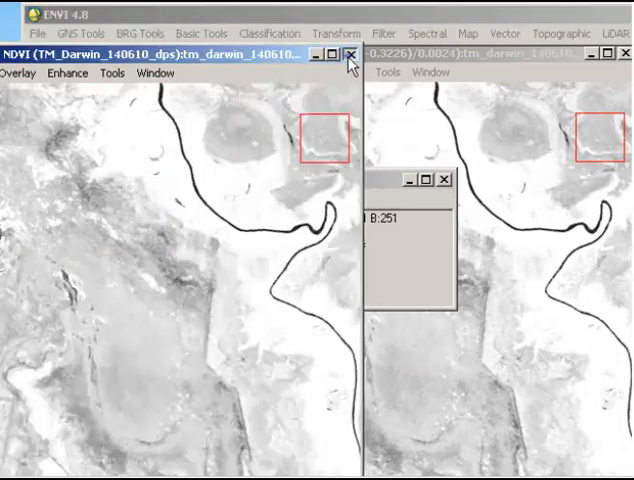
click(349, 57)
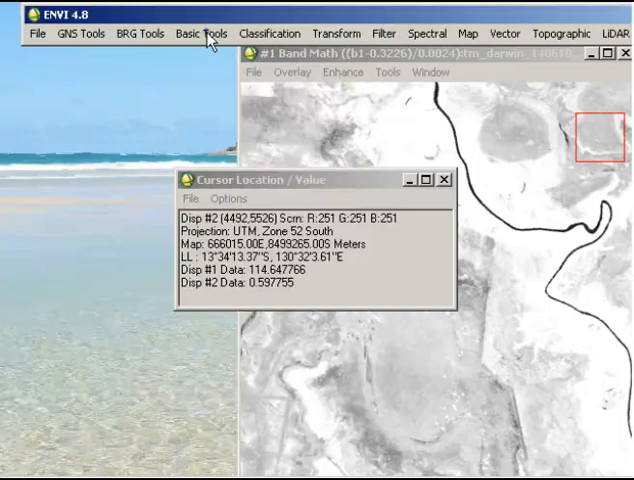
Start Build Mask from Basic Tools with Display #1 as the base
click(201, 33)
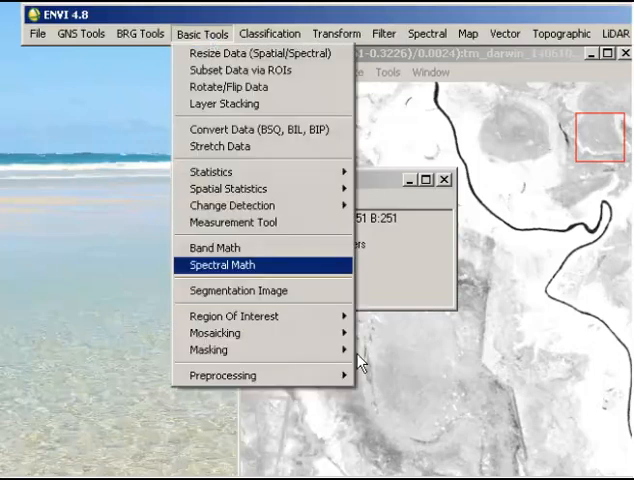
click(207, 349)
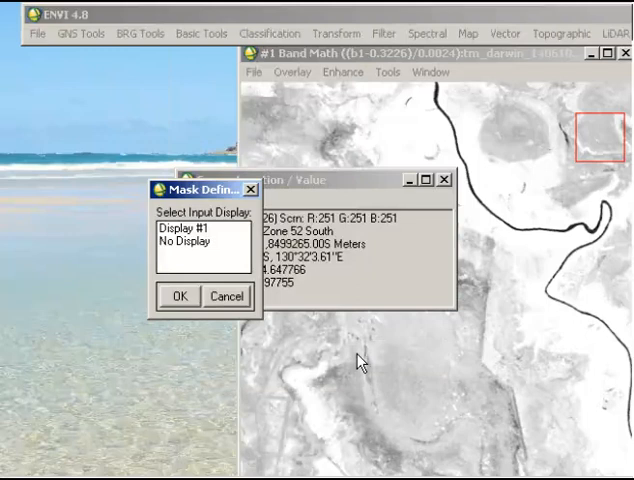
click(190, 227)
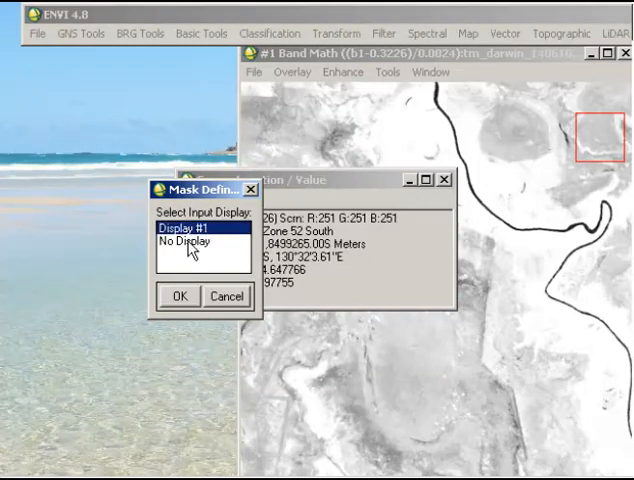
click(180, 296)
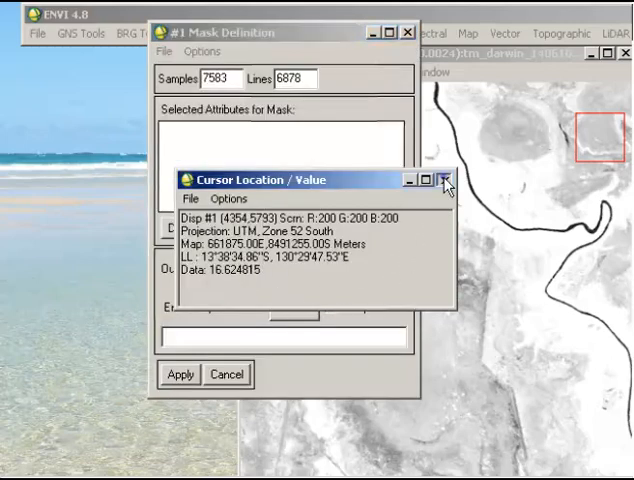
Close the readout and import a data range from the density band with minimum 0
click(441, 180)
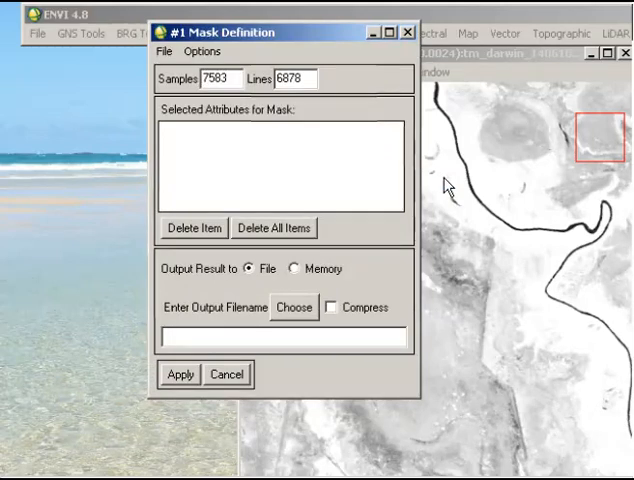
mouse_move(211, 89)
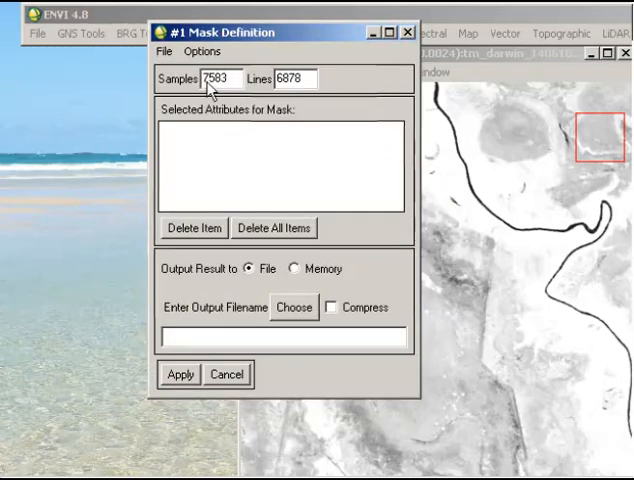
click(203, 51)
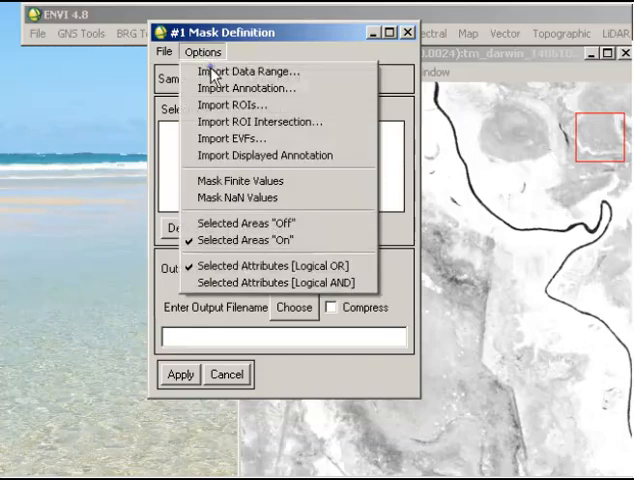
click(244, 70)
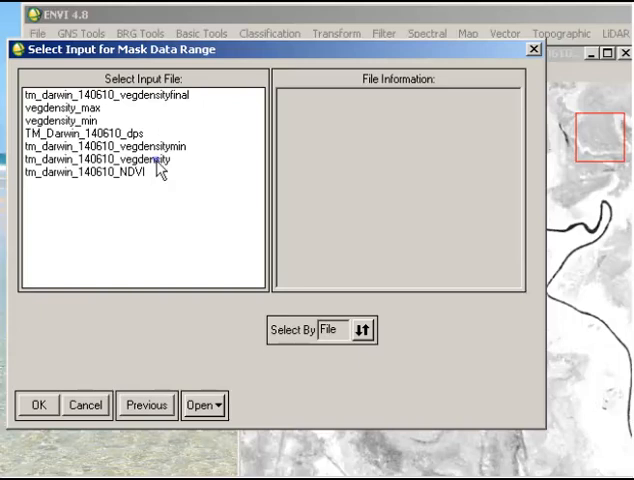
click(97, 158)
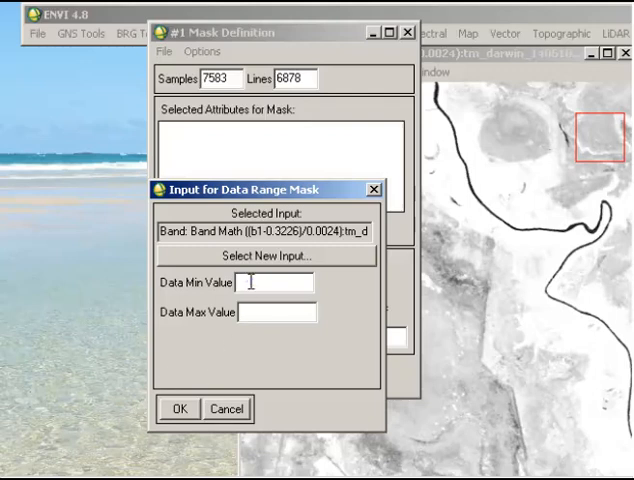
text(0)
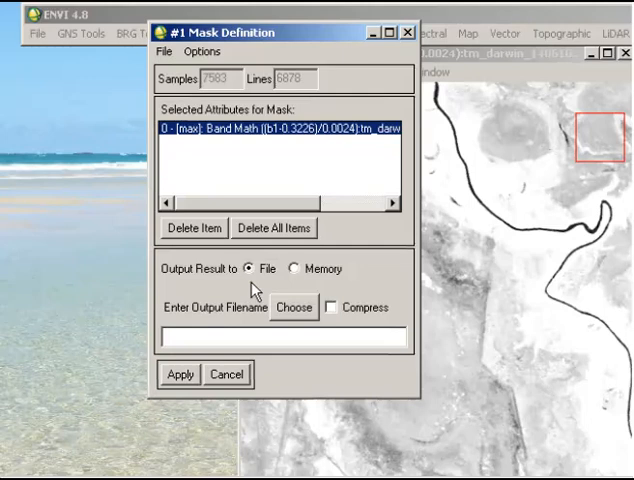
mouse_move(237, 323)
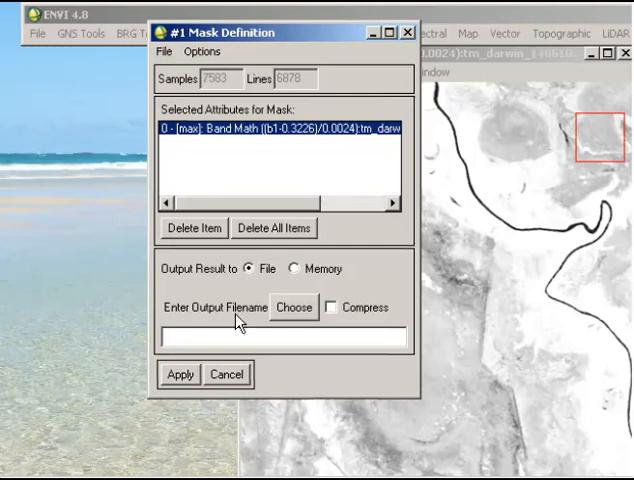
click(225, 374)
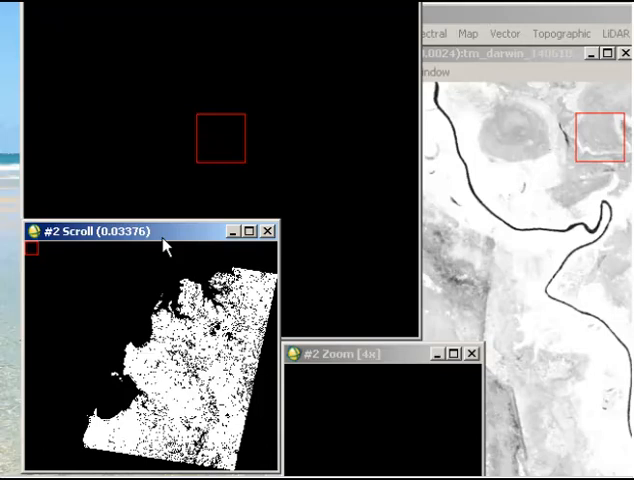
Check the mask display's cursor readout, which reports a data value of 1
right_click(185, 340)
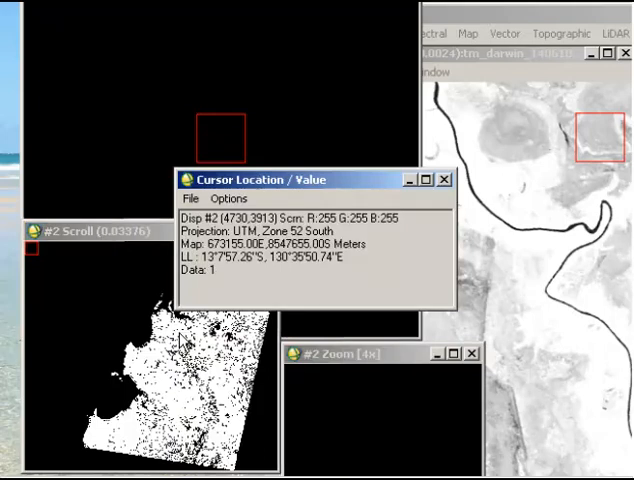
mouse_move(185, 42)
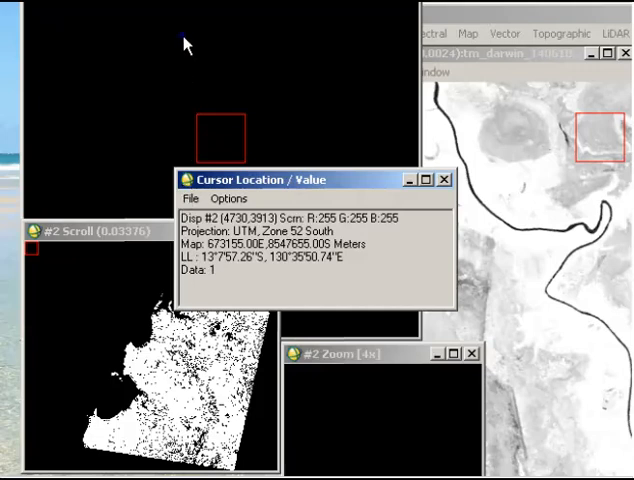
mouse_move(208, 349)
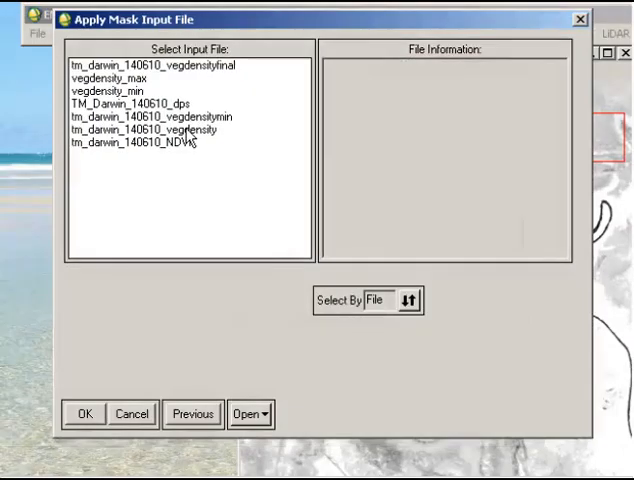
Apply Mask to tm_darwin_140610_vegdensity using the chosen mask band, mask value 0
click(145, 130)
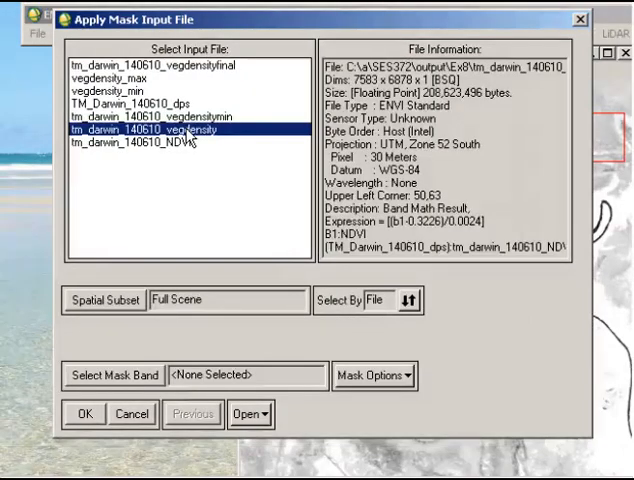
click(111, 375)
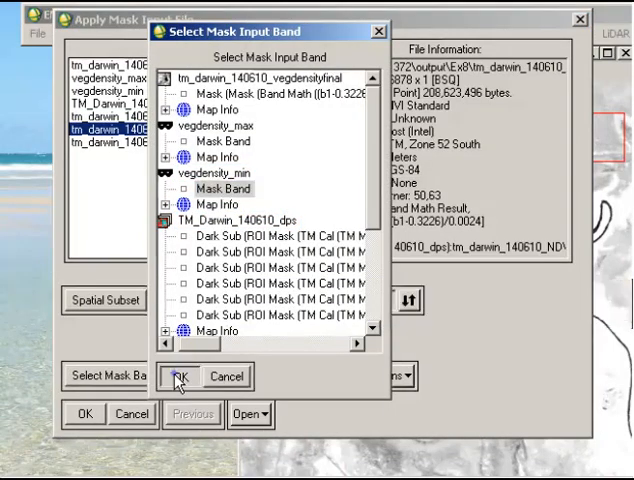
click(177, 376)
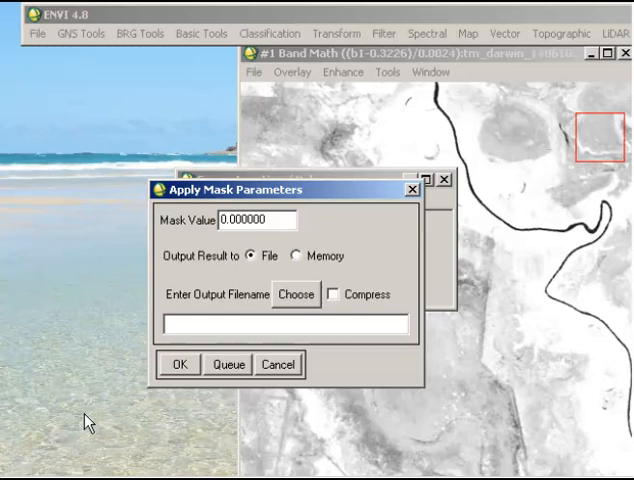
mouse_move(277, 397)
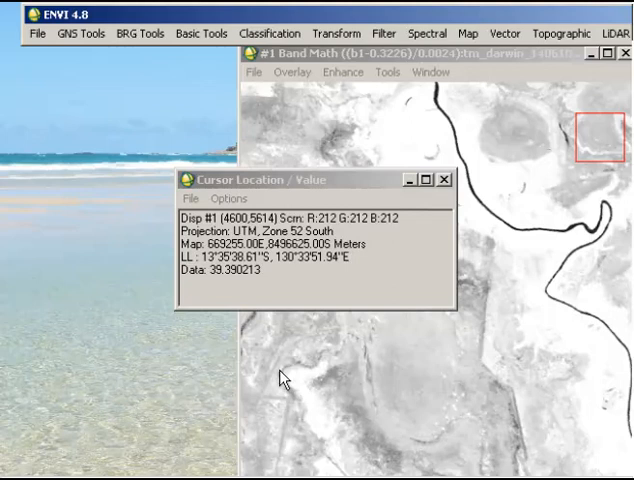
mouse_move(590, 90)
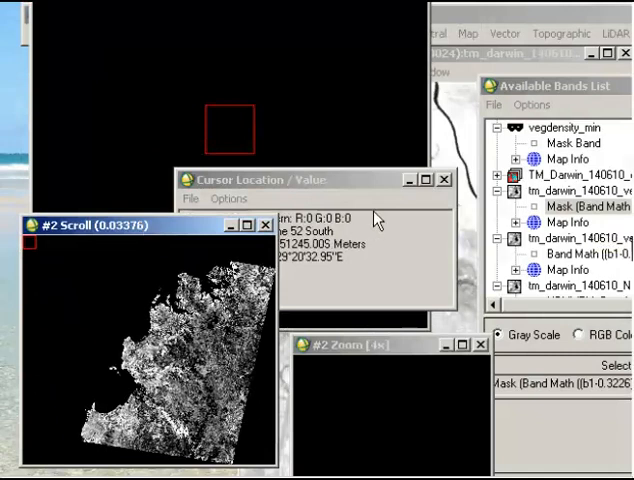
Link the masked-density Display #2 with Display #1 and reopen the cursor readout
click(445, 180)
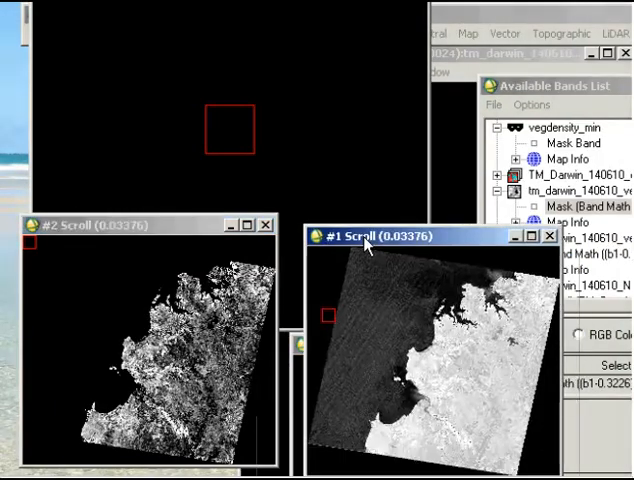
drag(365, 236, 355, 226)
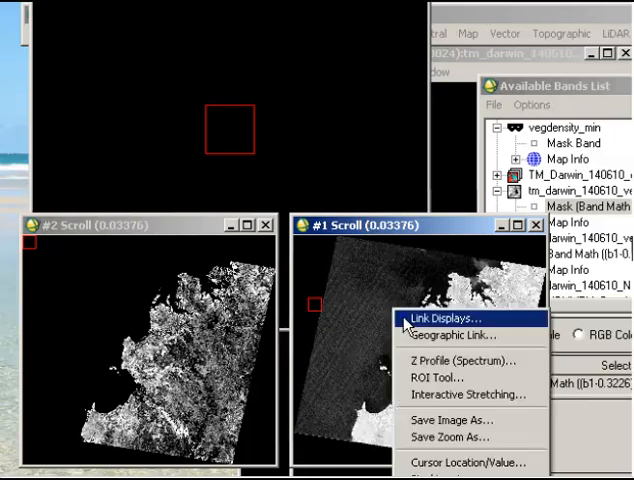
click(438, 318)
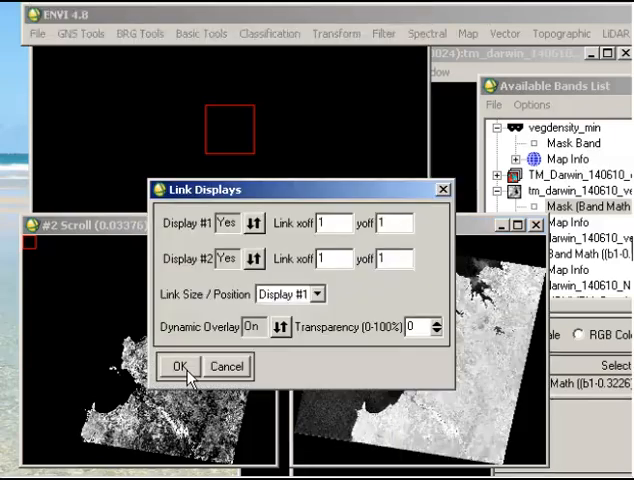
click(180, 366)
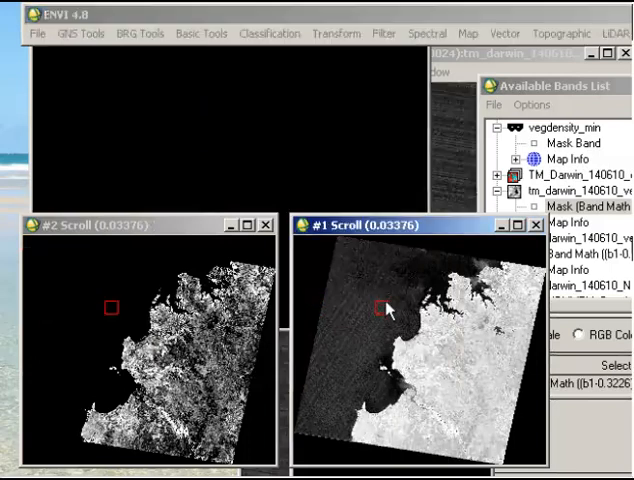
right_click(385, 308)
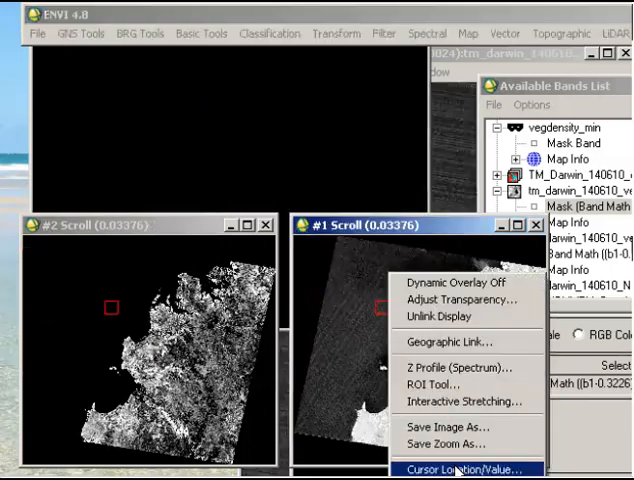
click(470, 469)
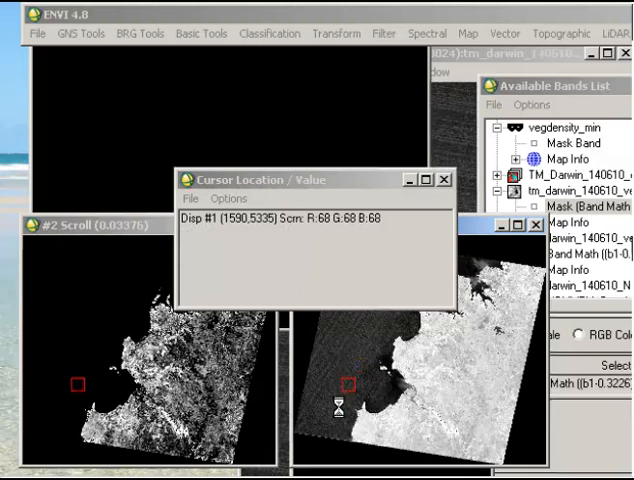
mouse_move(338, 418)
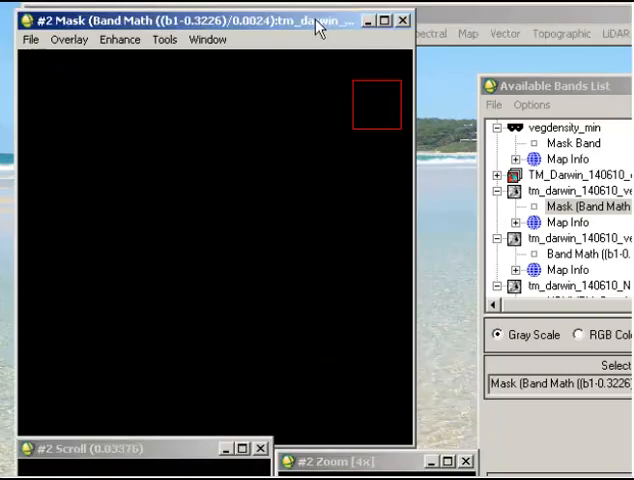
mouse_move(318, 52)
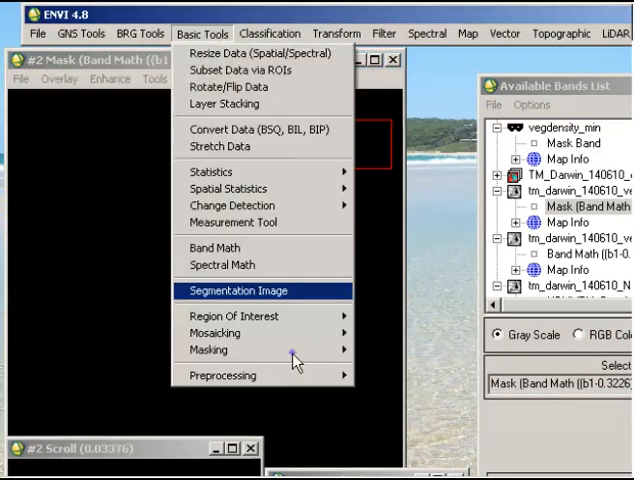
Start Build Mask with Display #2 as the input display
click(208, 350)
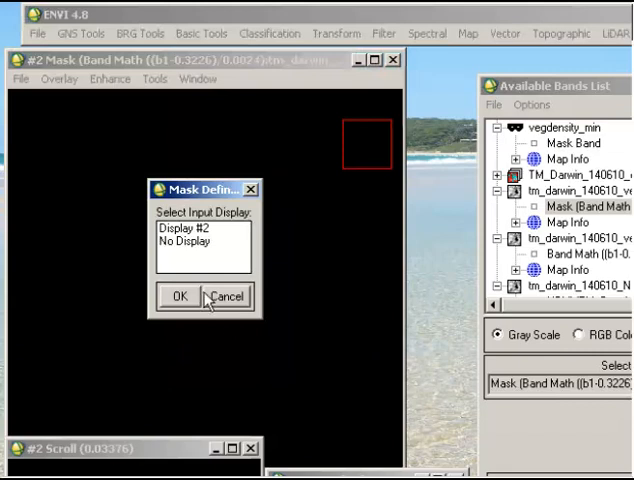
click(180, 228)
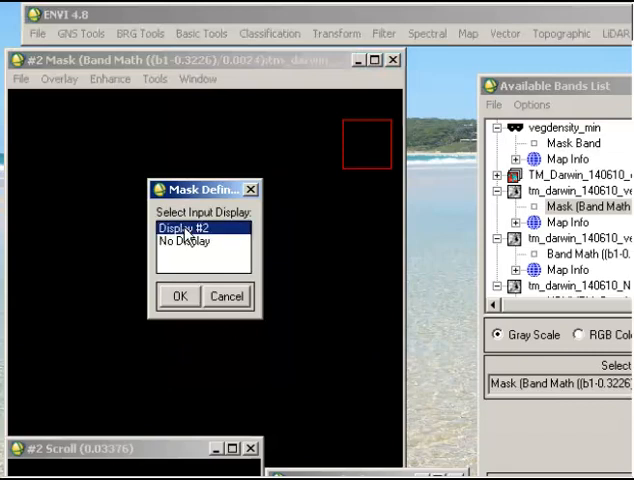
click(179, 296)
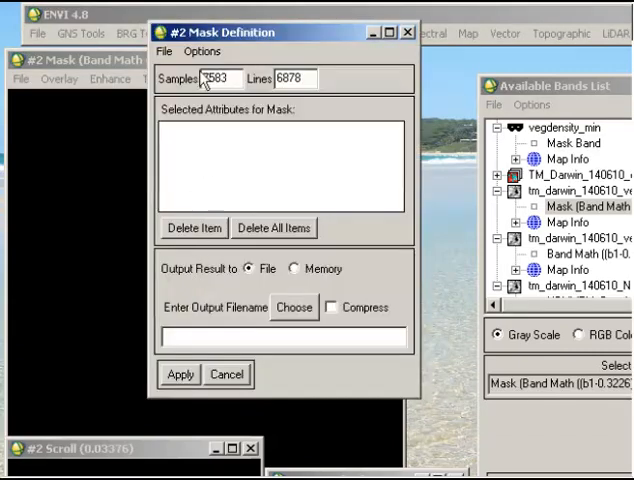
Import a data range from vegdensitymin ending at maximum 100
click(202, 51)
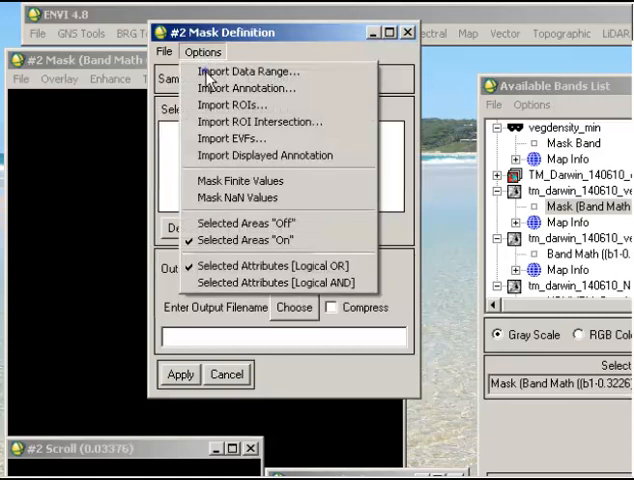
click(247, 71)
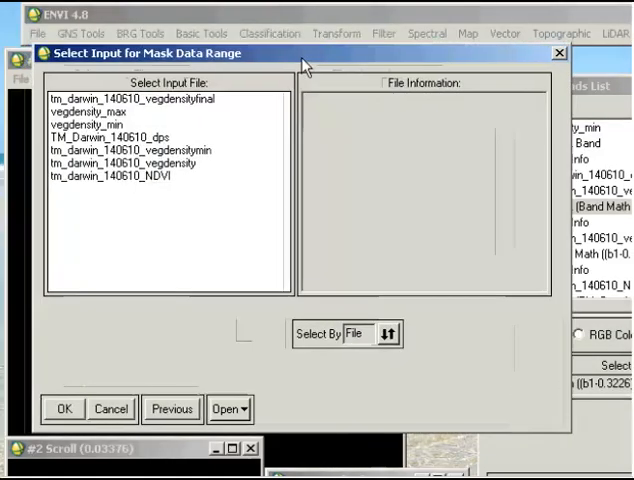
click(140, 150)
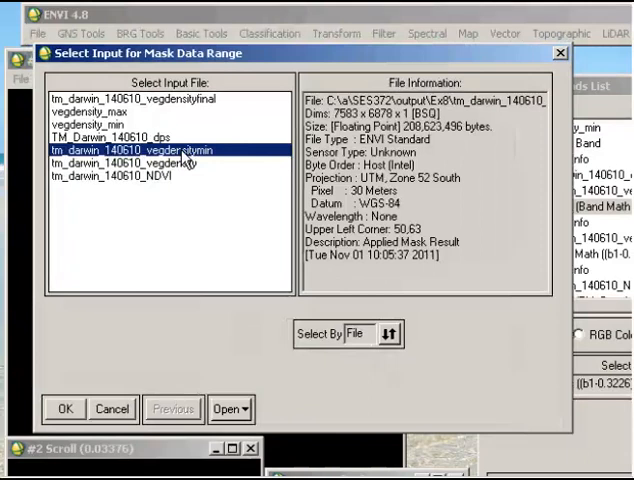
click(65, 409)
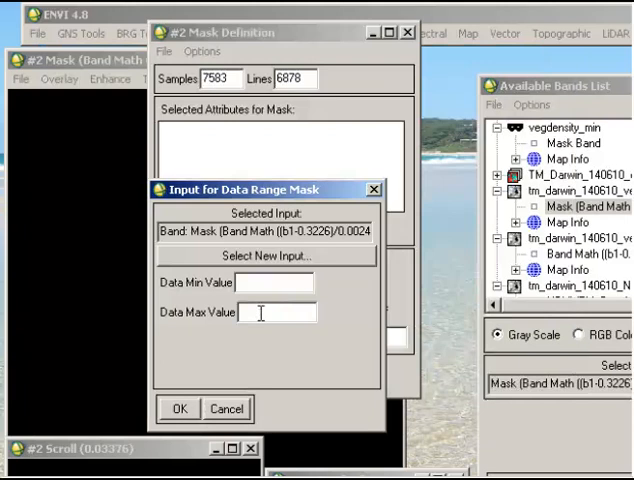
text(100)
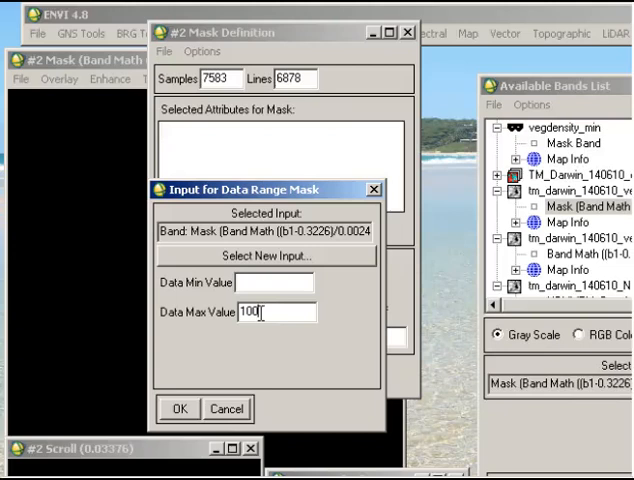
click(179, 409)
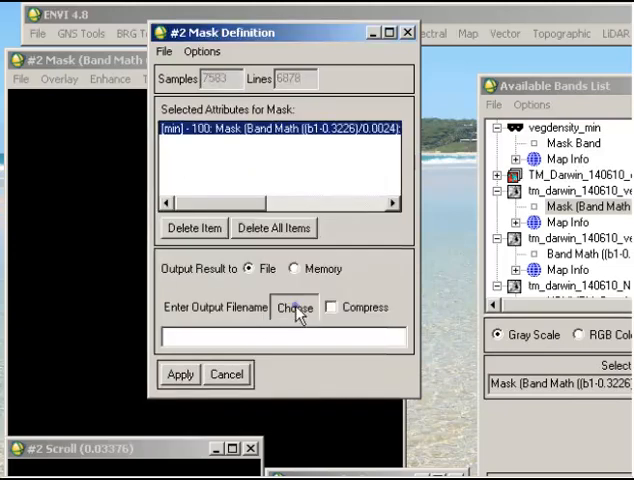
Save the maximum mask with the output name vegdensity_max
click(293, 307)
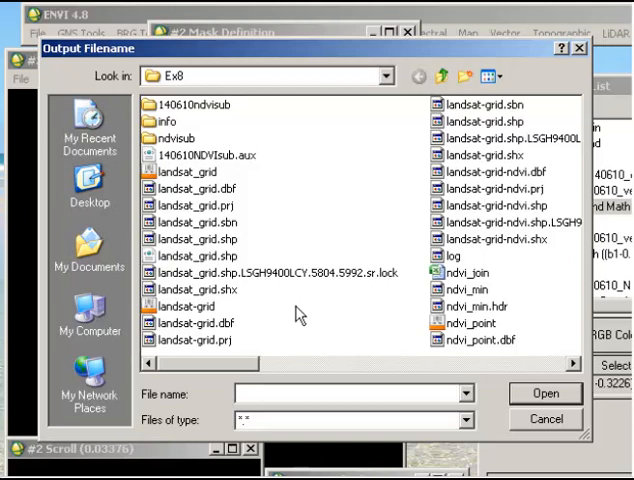
text(v)
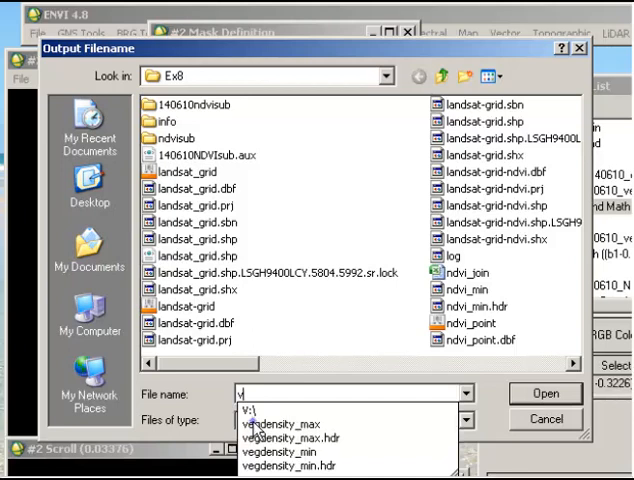
click(283, 422)
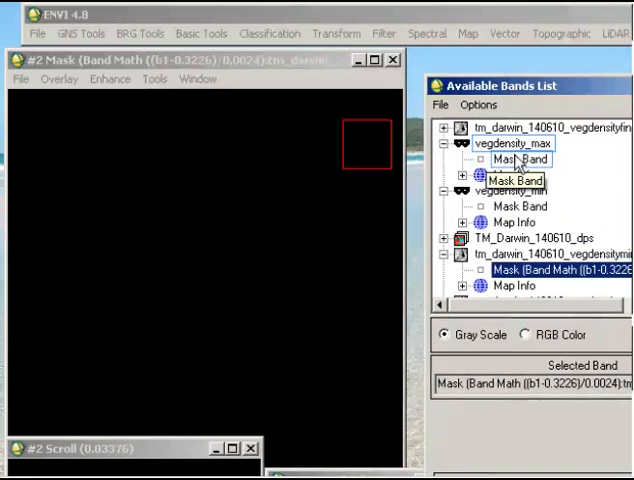
Load vegdensity_max into Display #1 and open its cursor readout, showing value 1
right_click(520, 160)
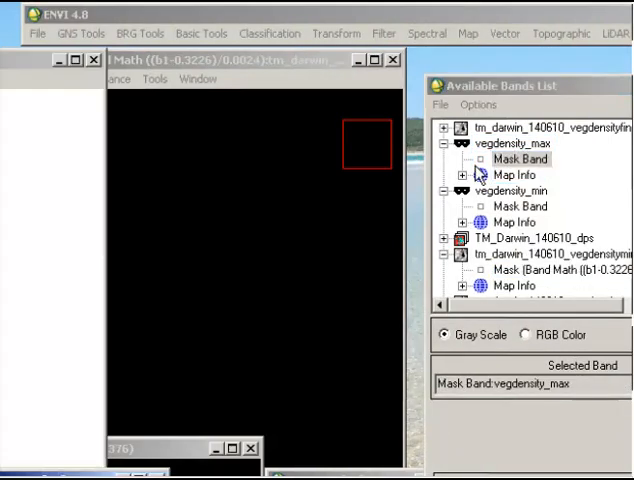
mouse_move(336, 322)
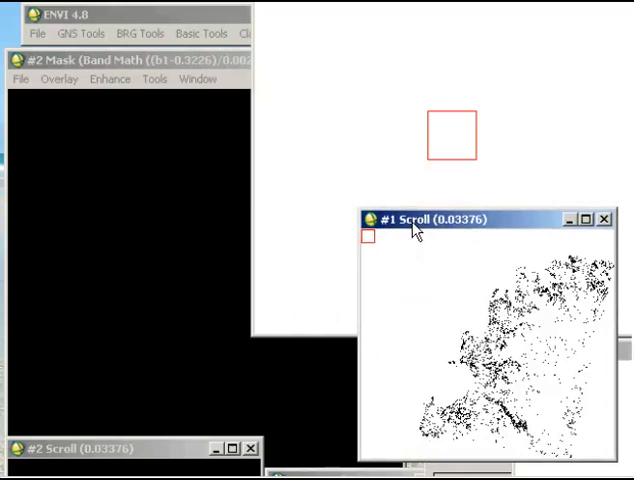
mouse_move(548, 330)
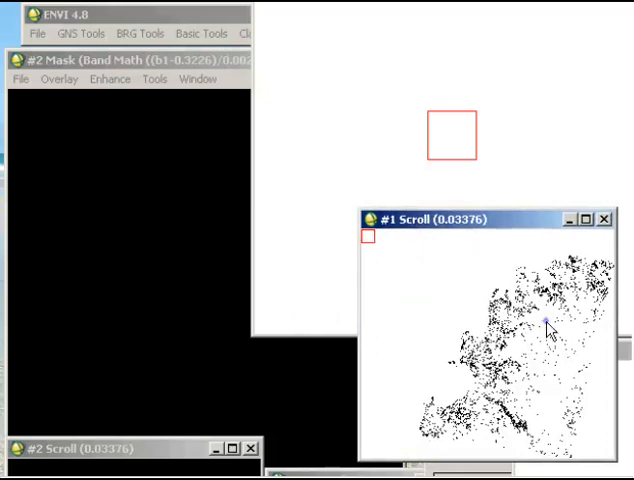
right_click(545, 328)
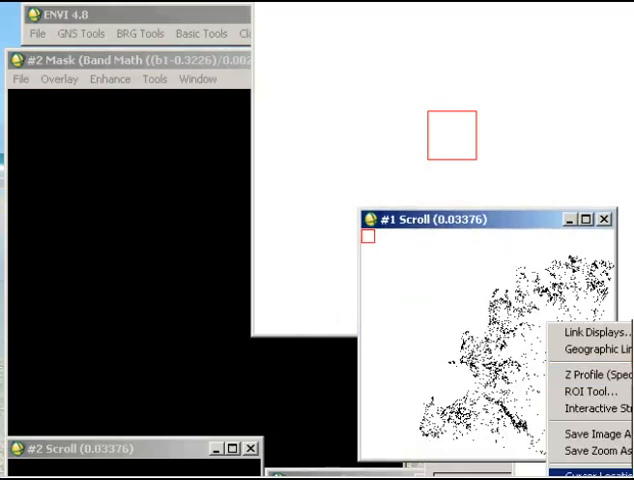
click(595, 466)
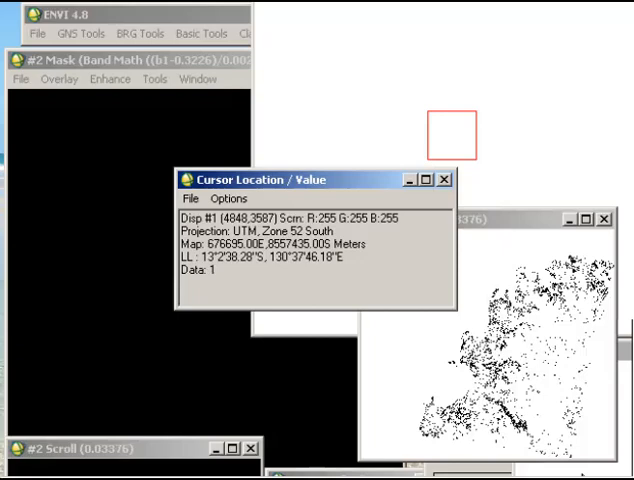
mouse_move(258, 312)
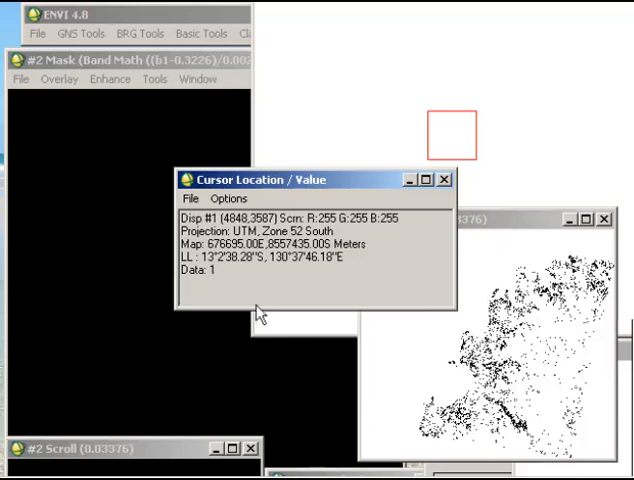
mouse_move(205, 40)
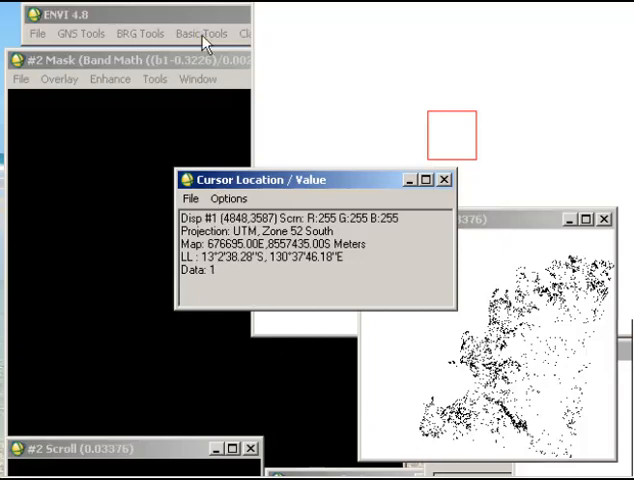
Apply a mask to tm_darwin_140610_vegdensitymin using the vegdensity_max band, mask value 100
click(201, 33)
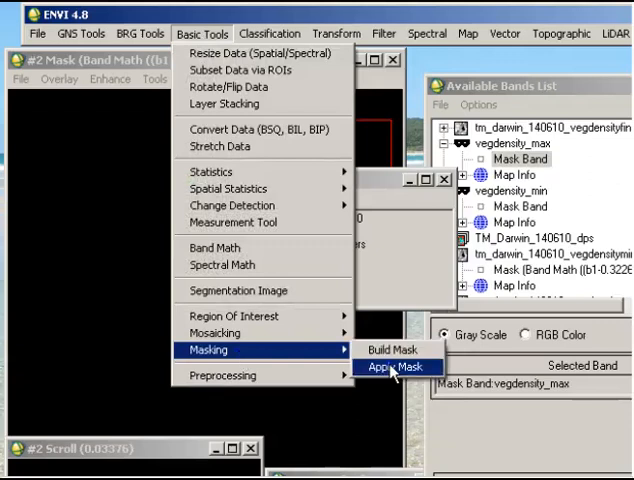
click(397, 367)
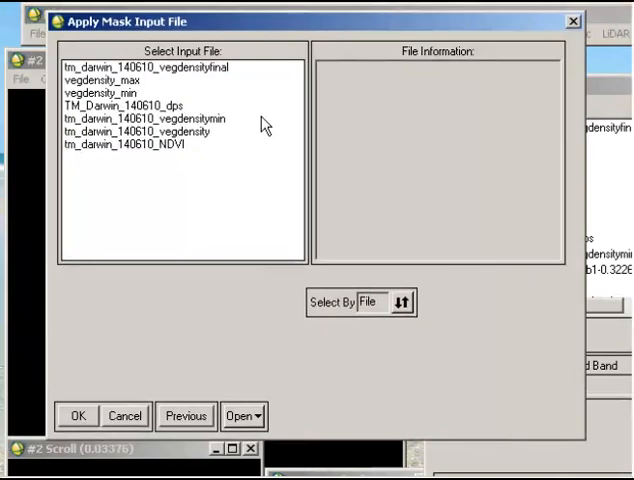
click(150, 118)
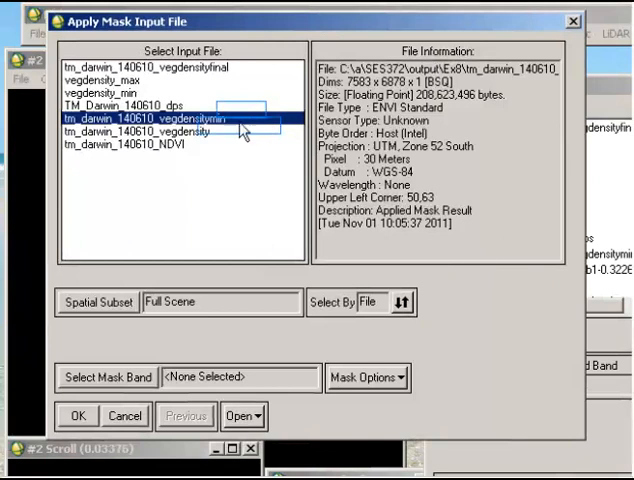
click(106, 377)
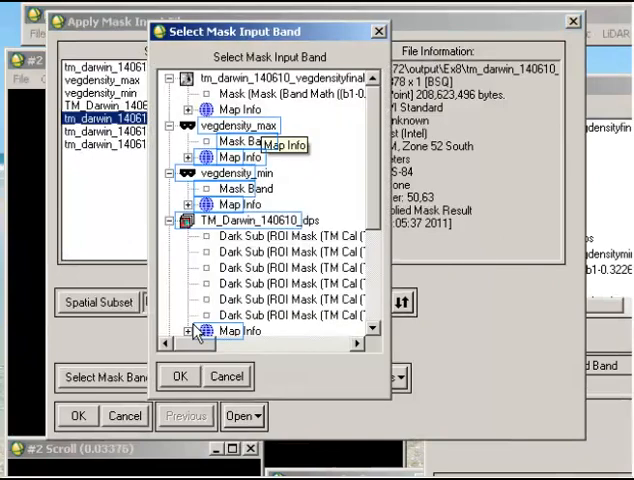
click(219, 141)
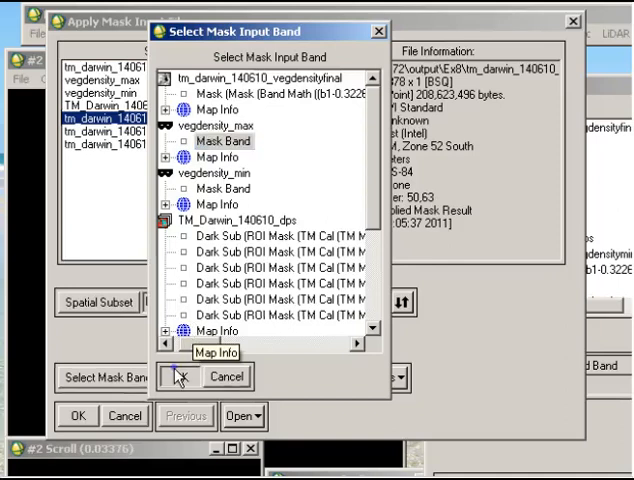
click(181, 377)
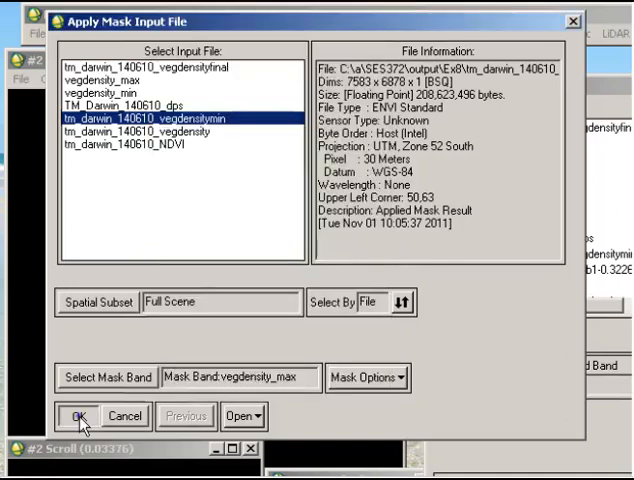
click(79, 416)
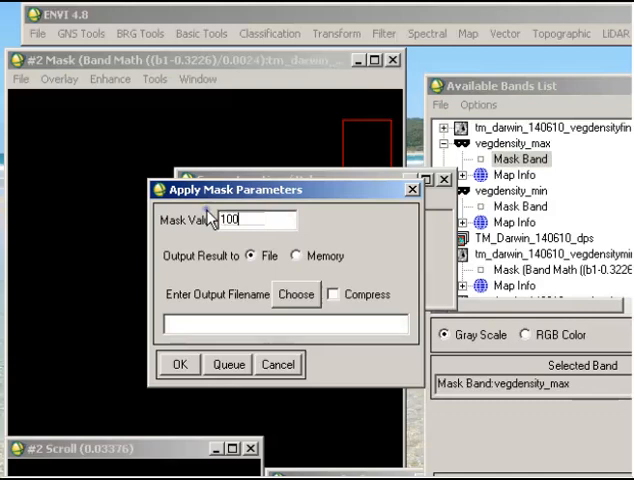
Name the masked output tm_darwin_140610_vegdensityfinal and run the mask
click(295, 294)
text(tm)
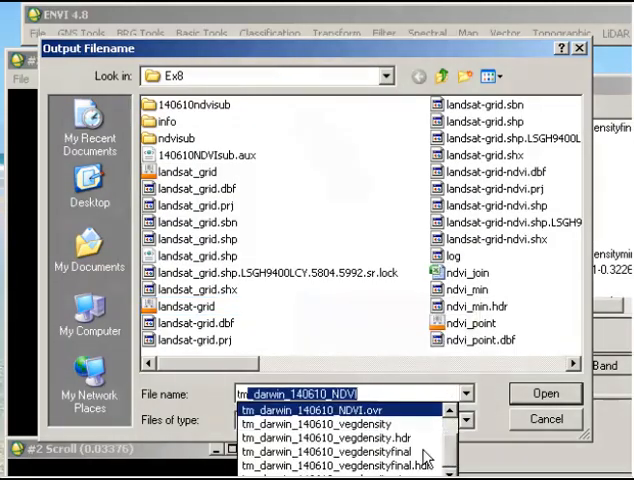
click(340, 455)
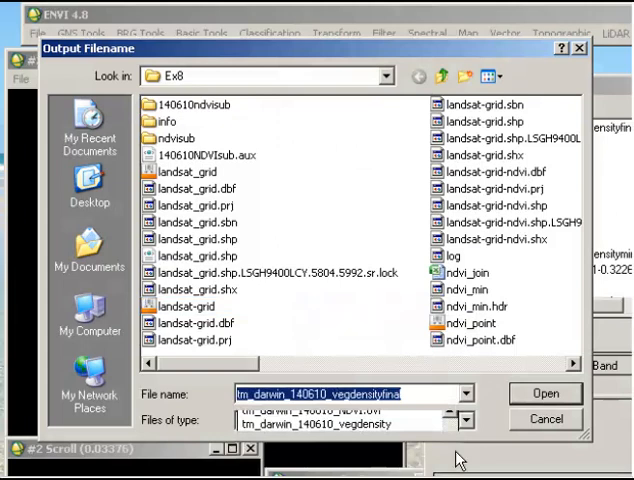
click(545, 393)
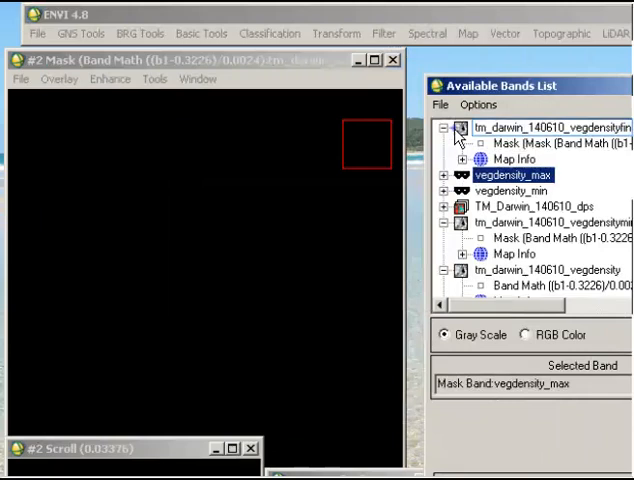
Load the vegdensityfinal mask band into a new display and check pixel values (about 78.9)
right_click(517, 143)
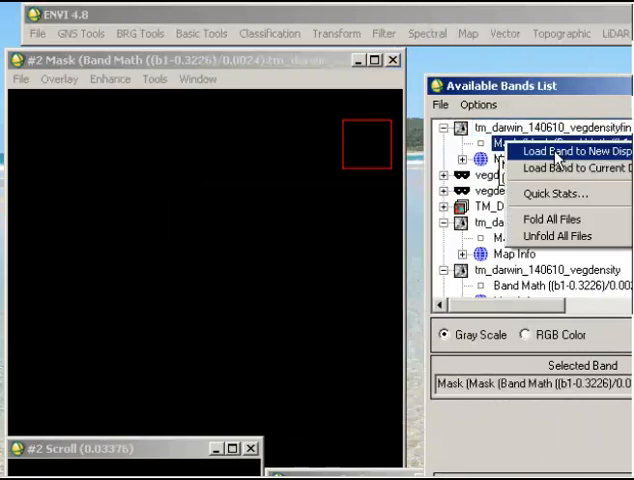
click(548, 151)
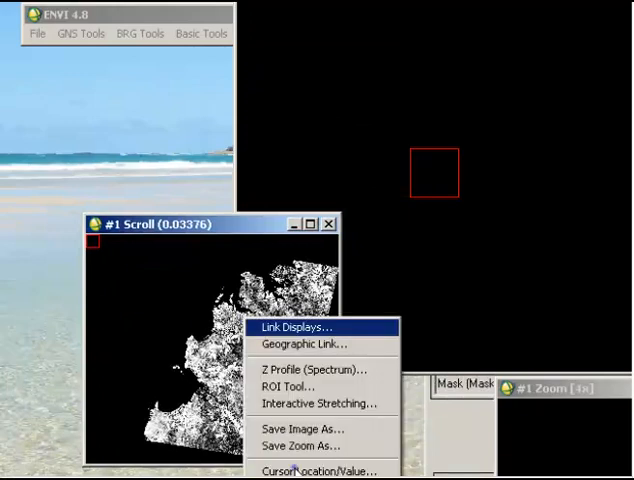
click(320, 470)
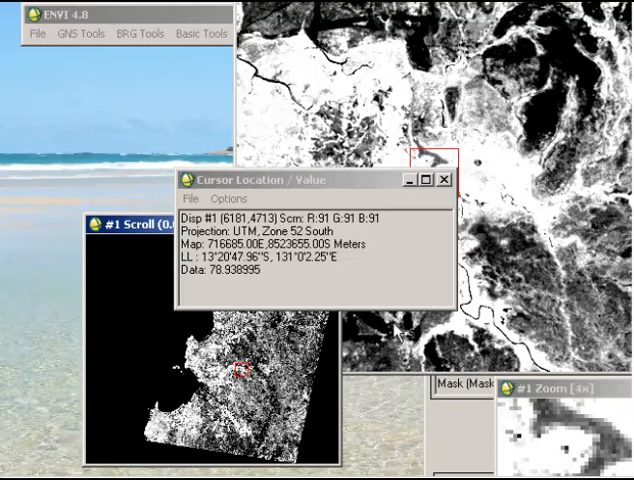
click(446, 180)
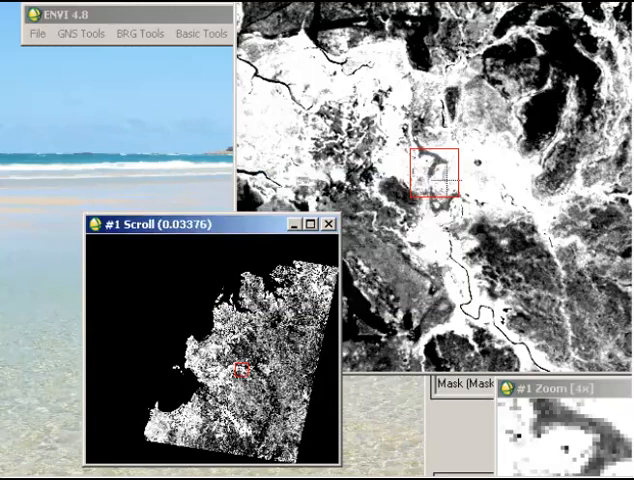